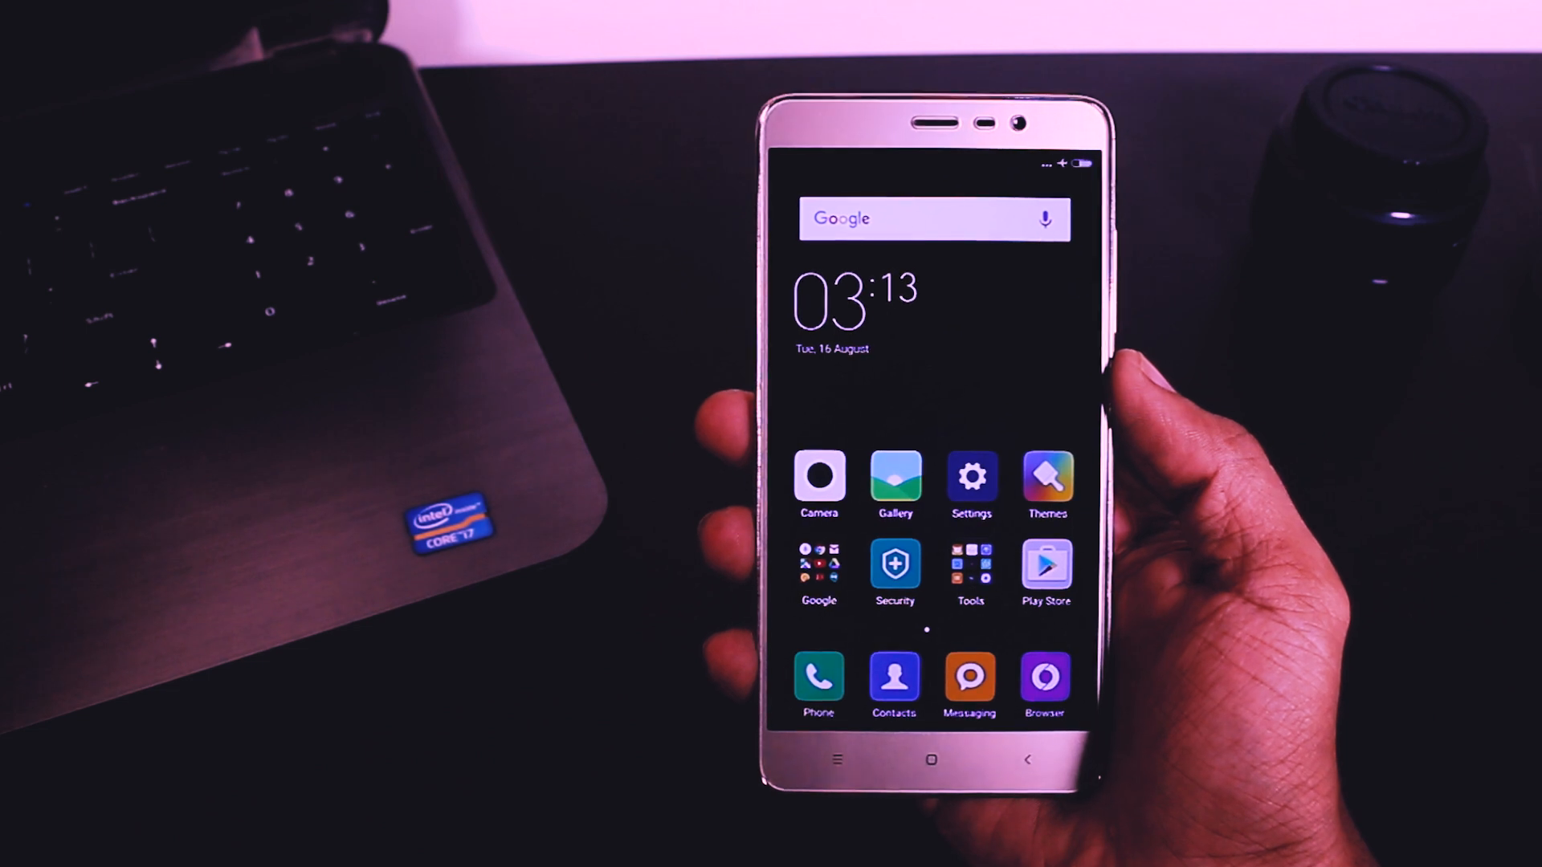
# Step: Launch Settings from the MIUI 7 home screen
pyautogui.click(971, 476)
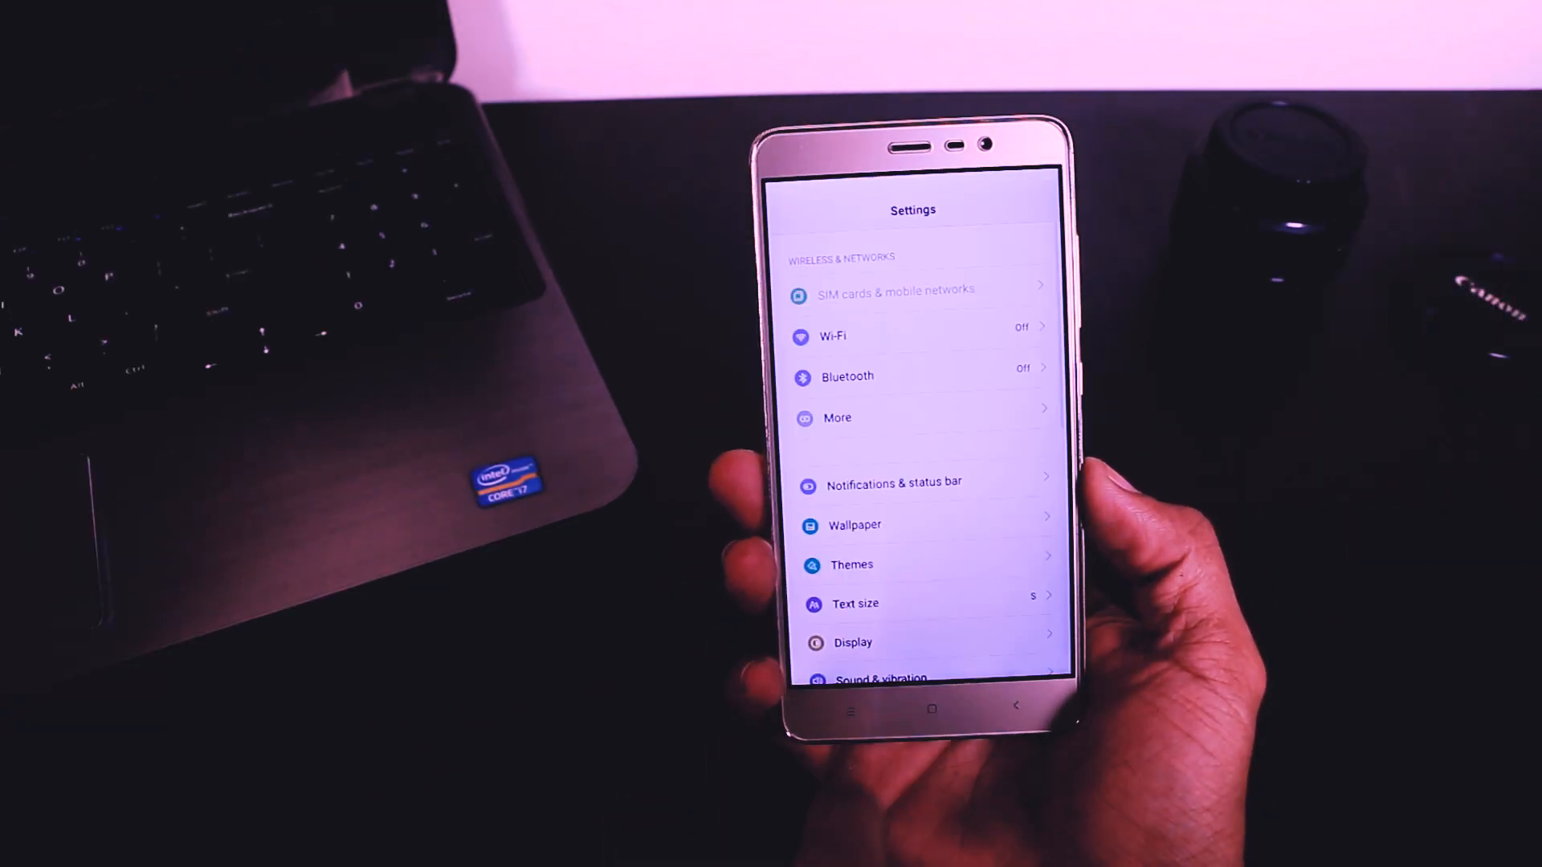
# Step: Back up System and Apps locally via Additional settings > Backup & reset
pyautogui.scroll(-3)
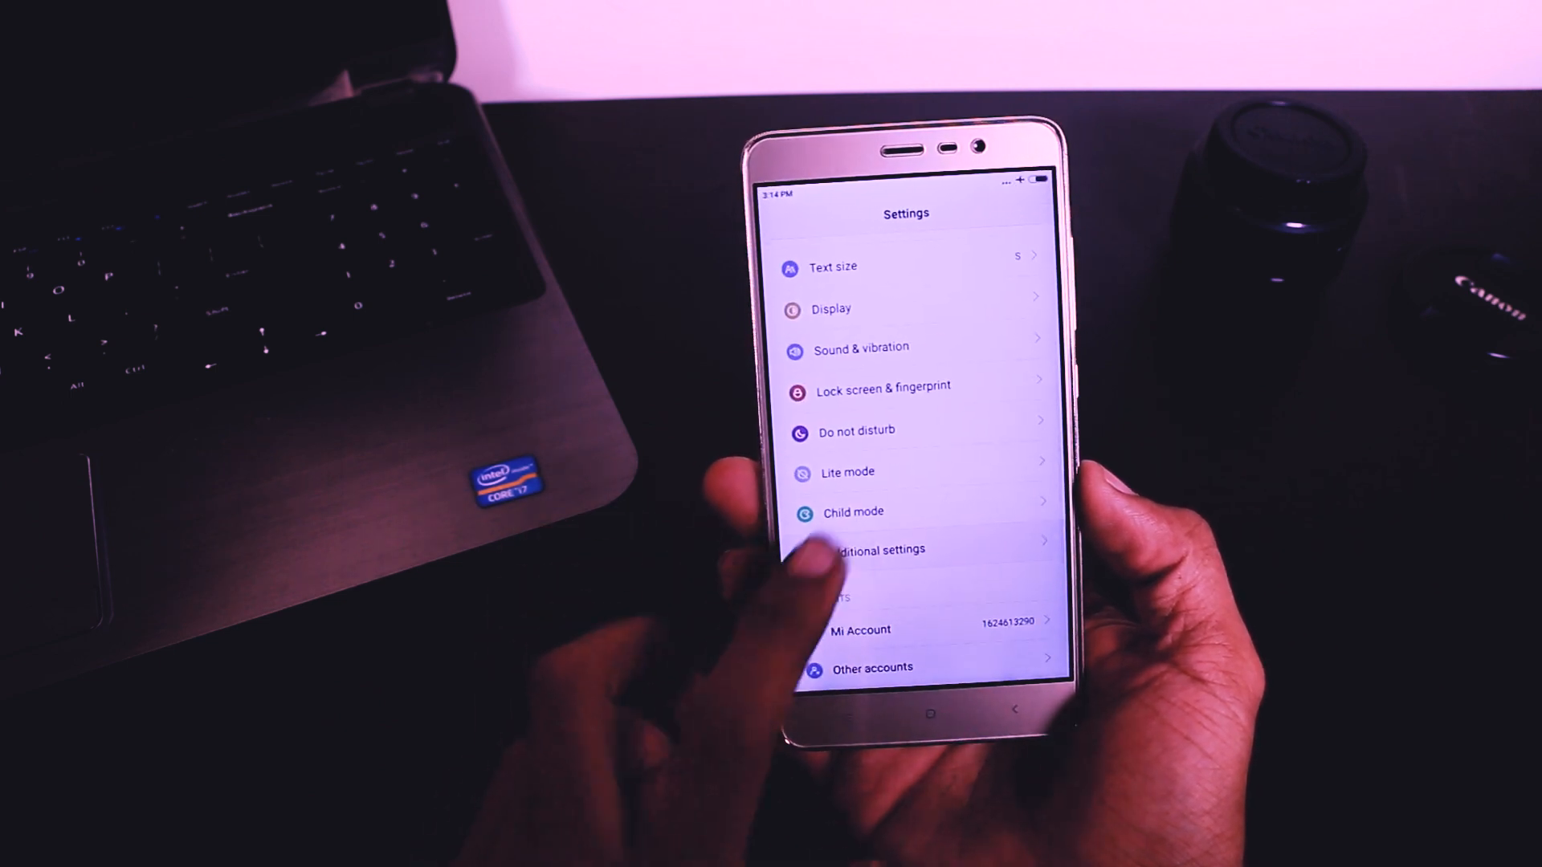
pyautogui.click(874, 549)
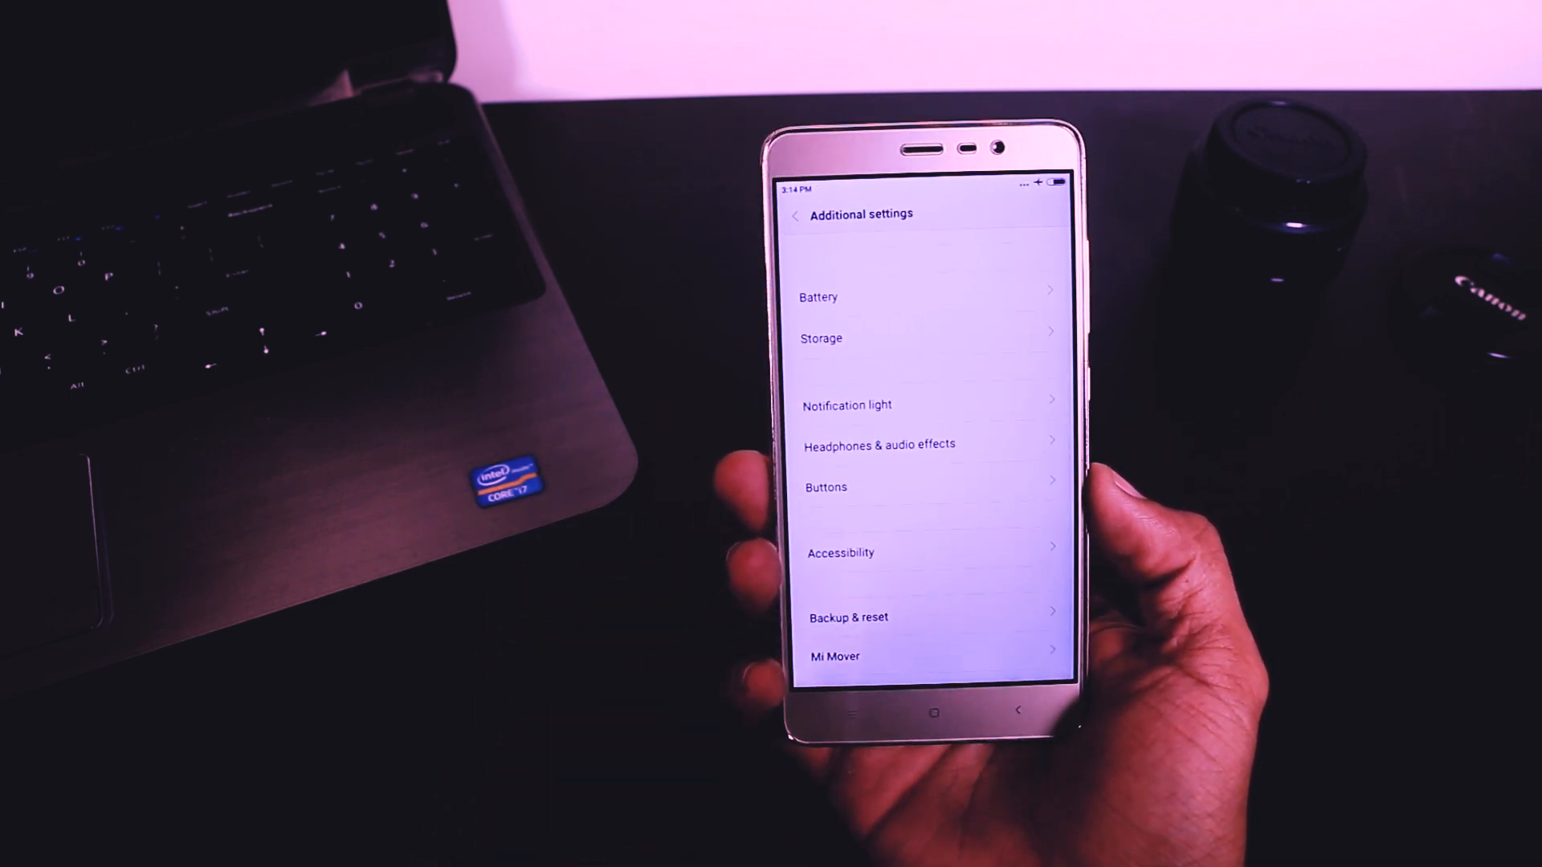
pyautogui.click(849, 617)
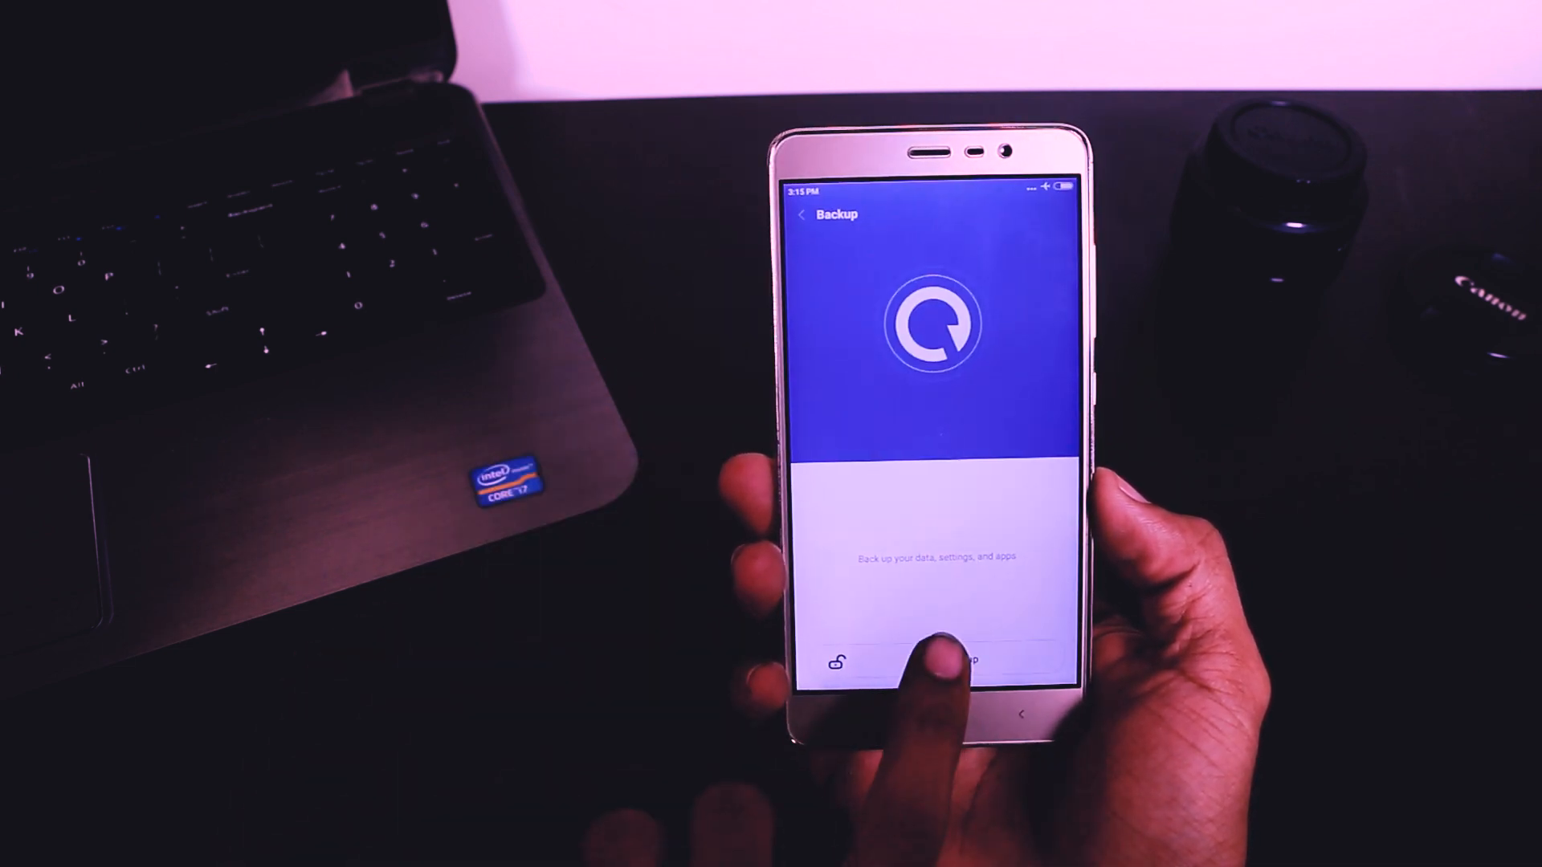
pyautogui.click(959, 659)
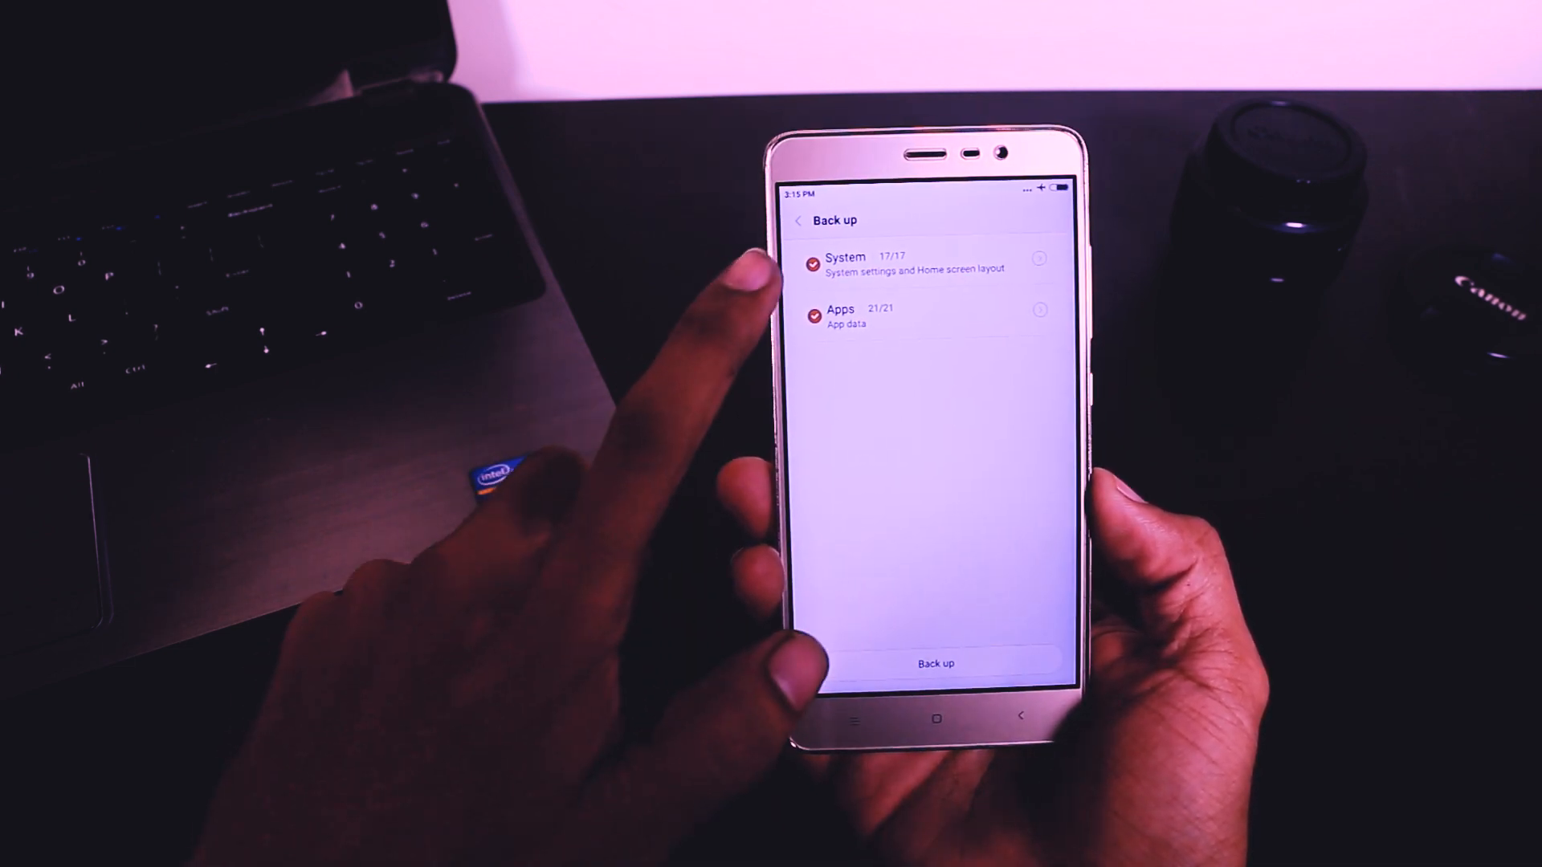
pyautogui.click(934, 663)
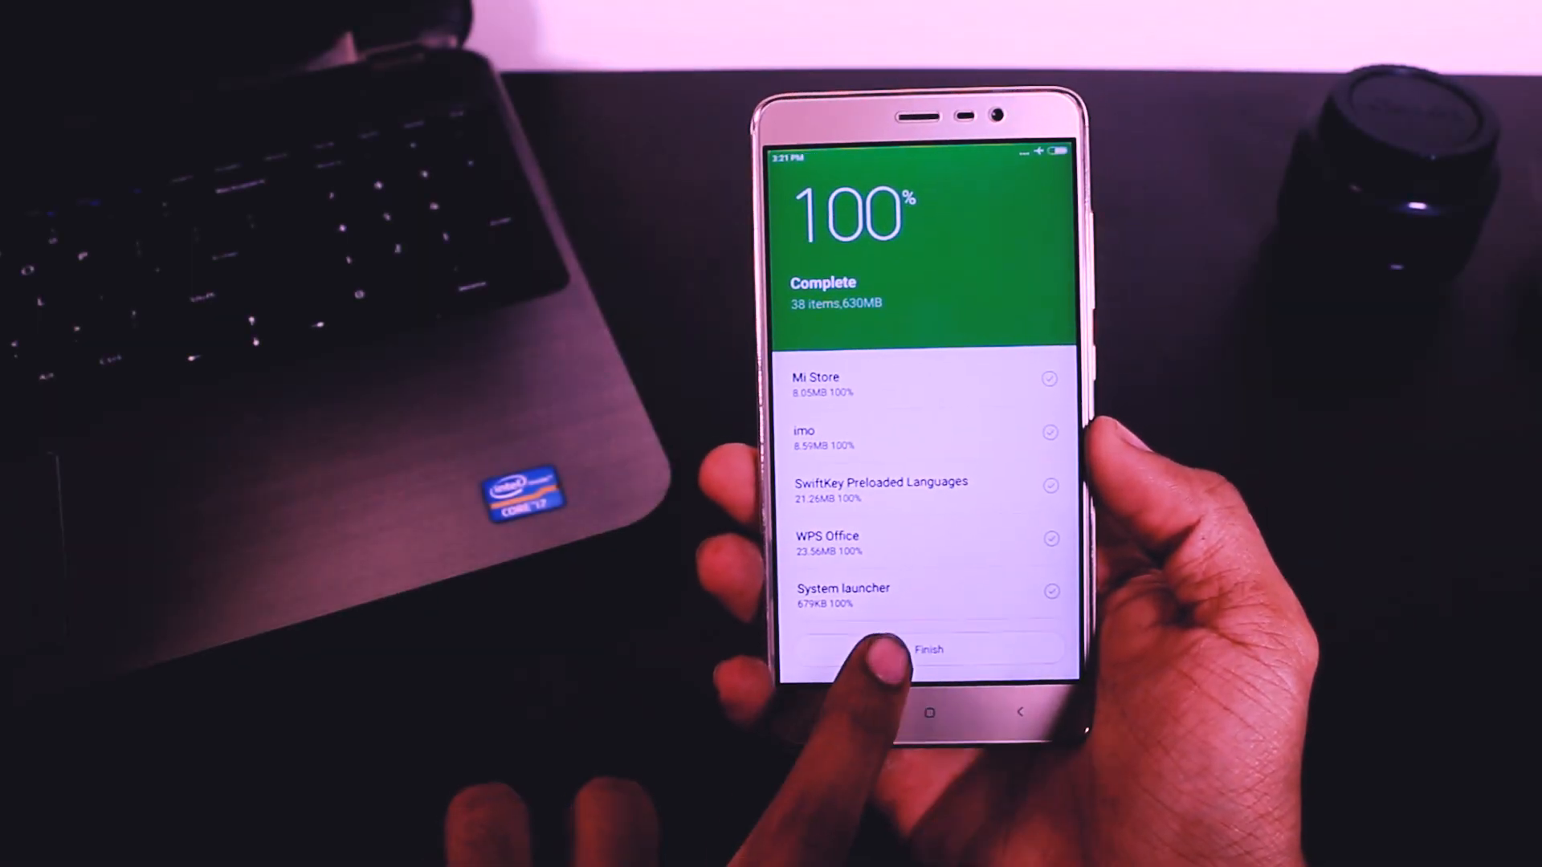
# Step: Close the 100% complete backup summary with Finish
pyautogui.click(929, 649)
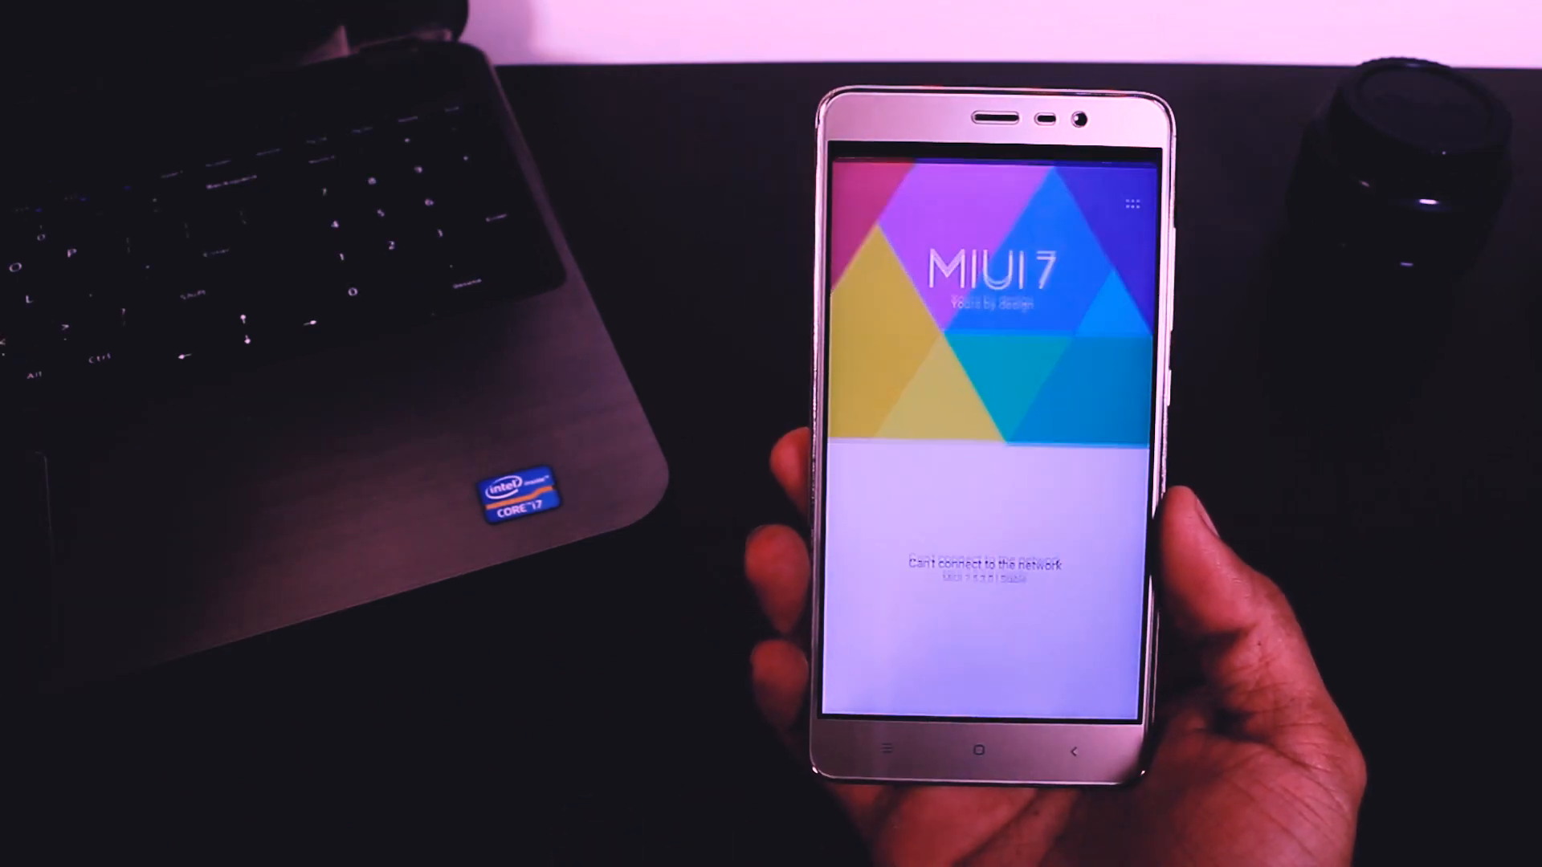
# Step: Pick an update package from Internal storage and dismiss the Connect to Wi-Fi notice
pyautogui.click(1132, 201)
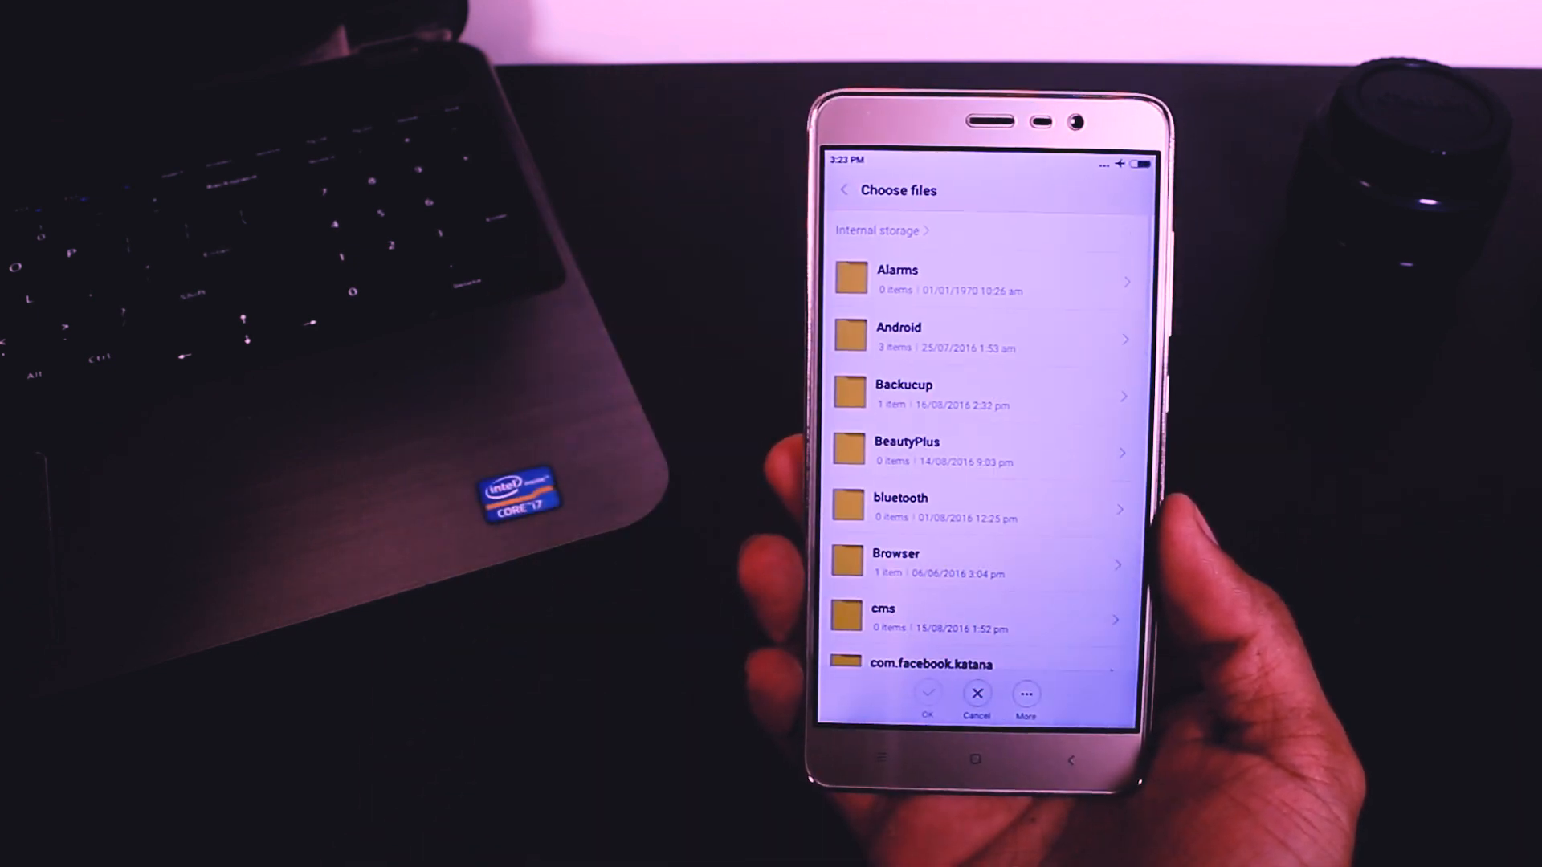
pyautogui.scroll(-3)
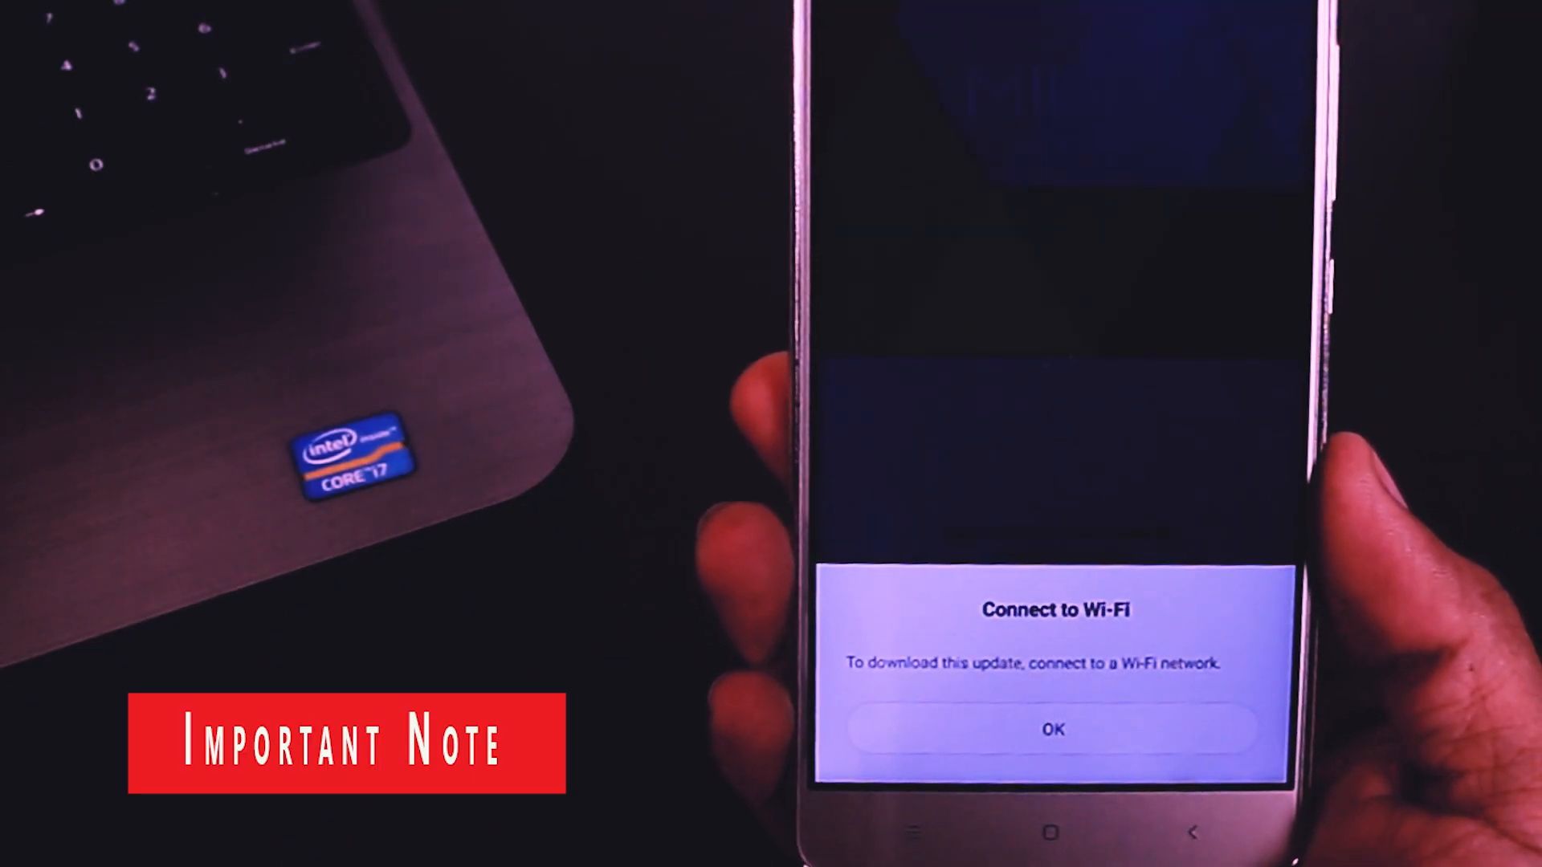
pyautogui.click(1052, 730)
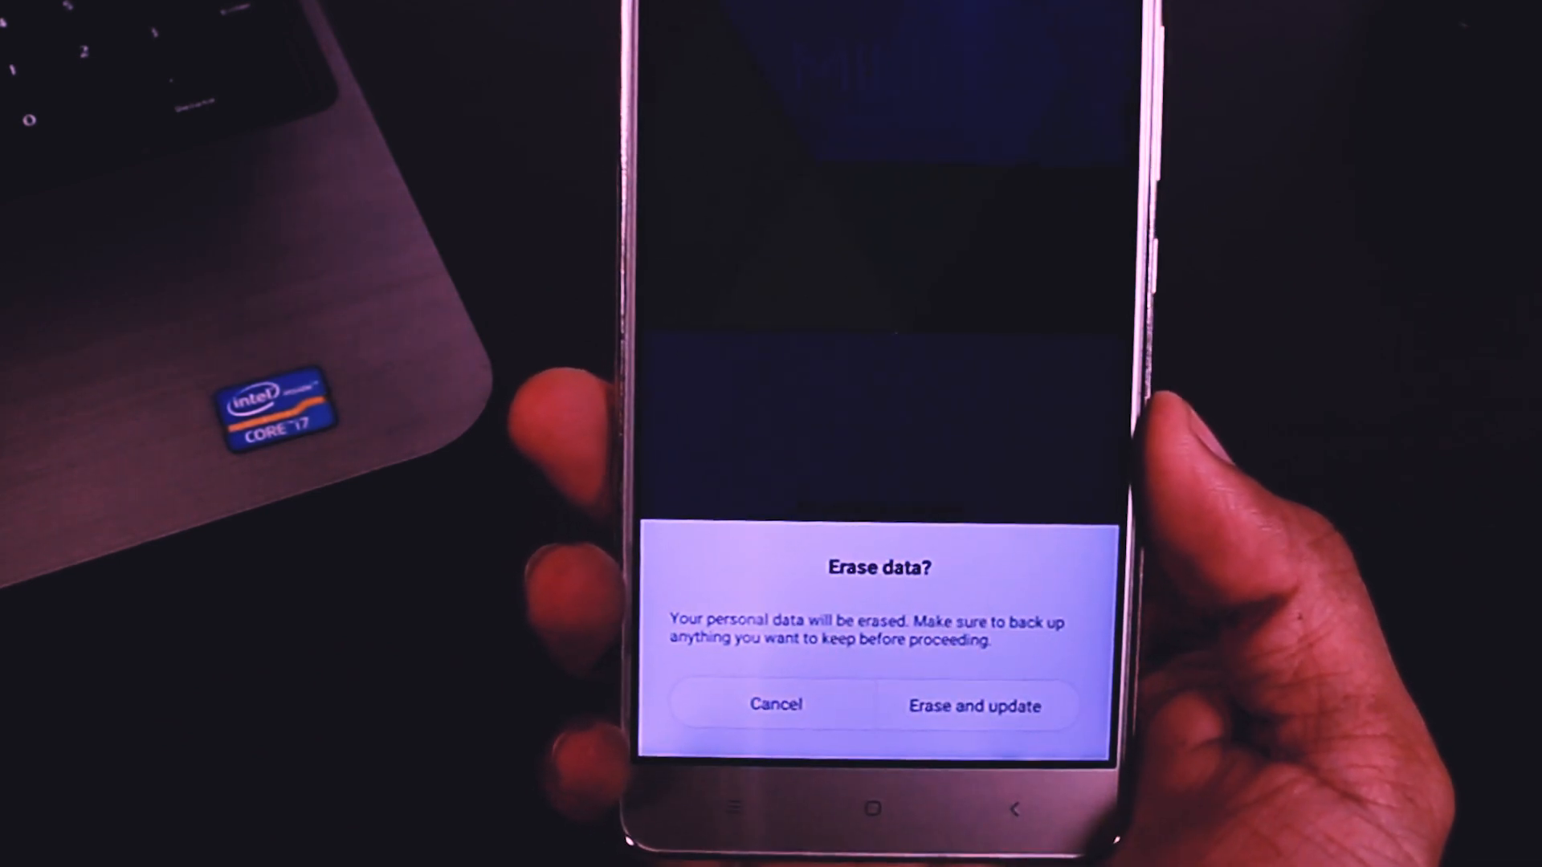
# Step: Confirm Erase and update on the Erase data? dialog
pyautogui.click(974, 706)
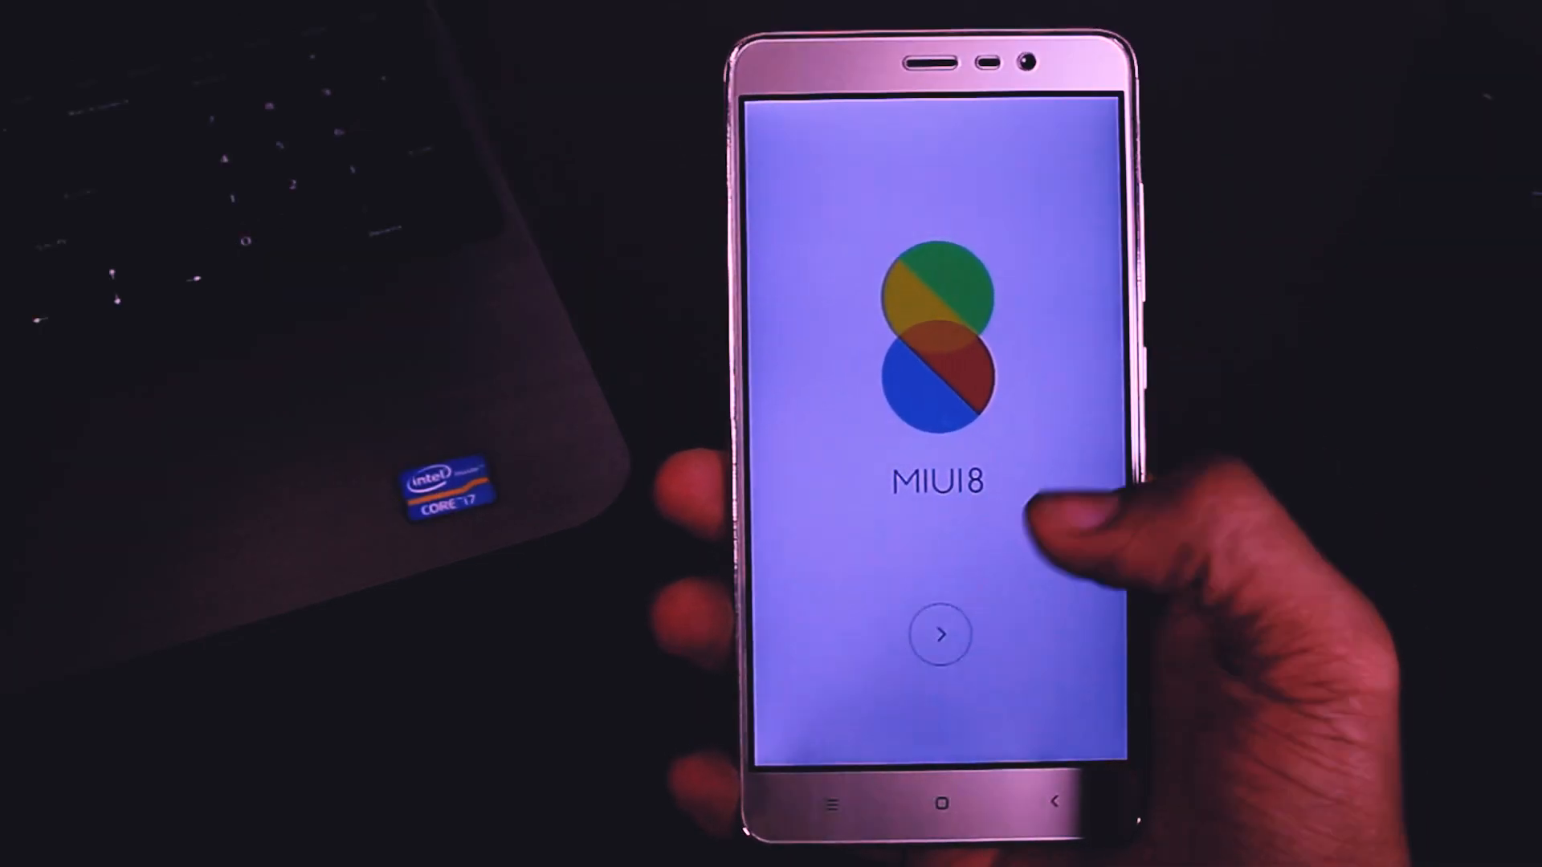
# Step: Go through the MIUI 8 welcome screen and reach Setup complete
pyautogui.click(941, 635)
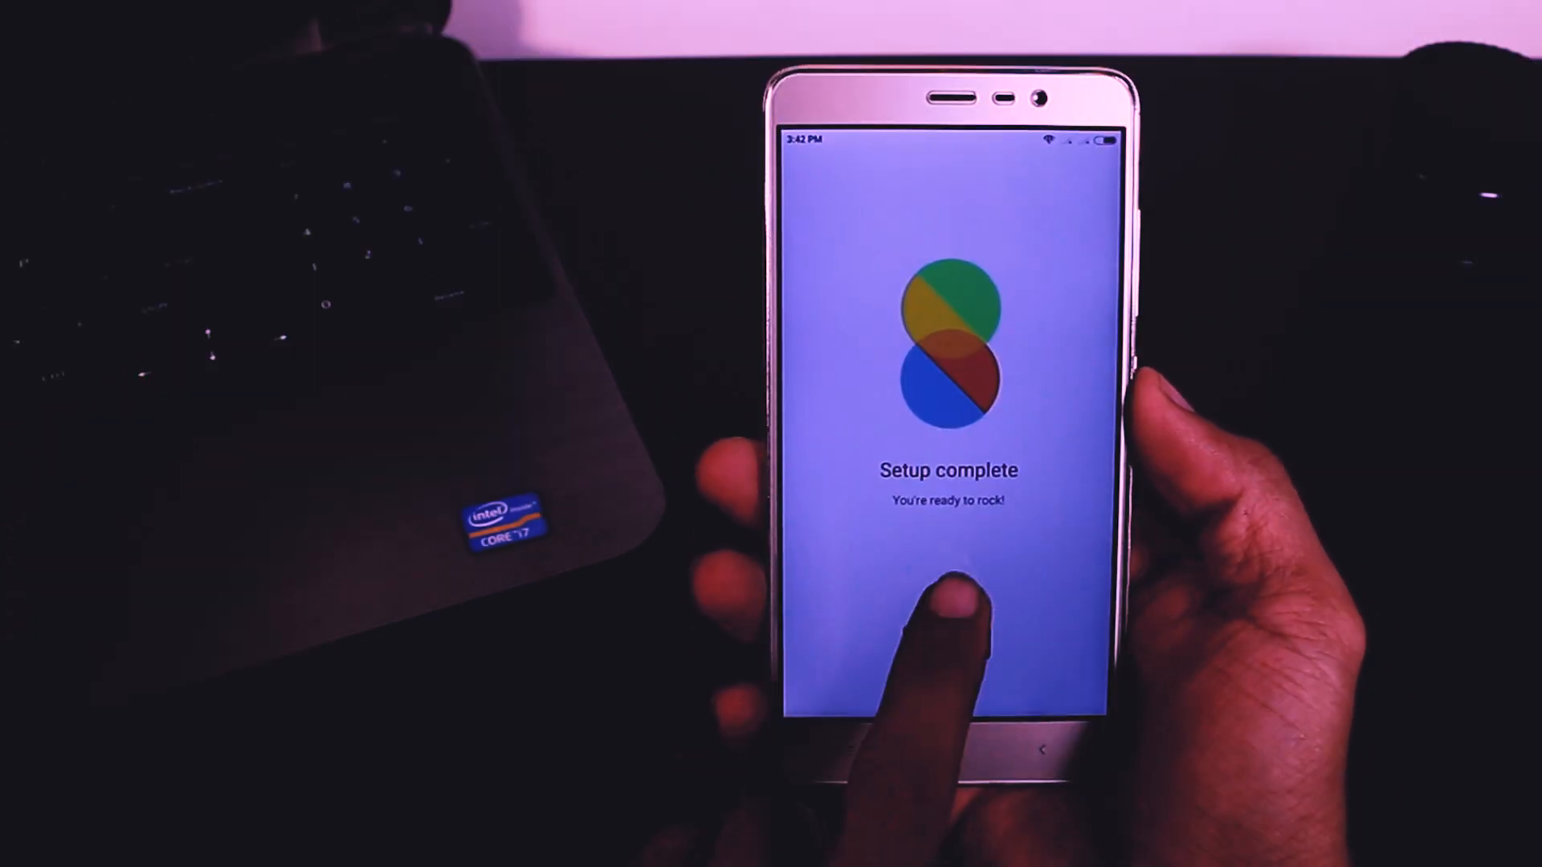
pyautogui.click(947, 610)
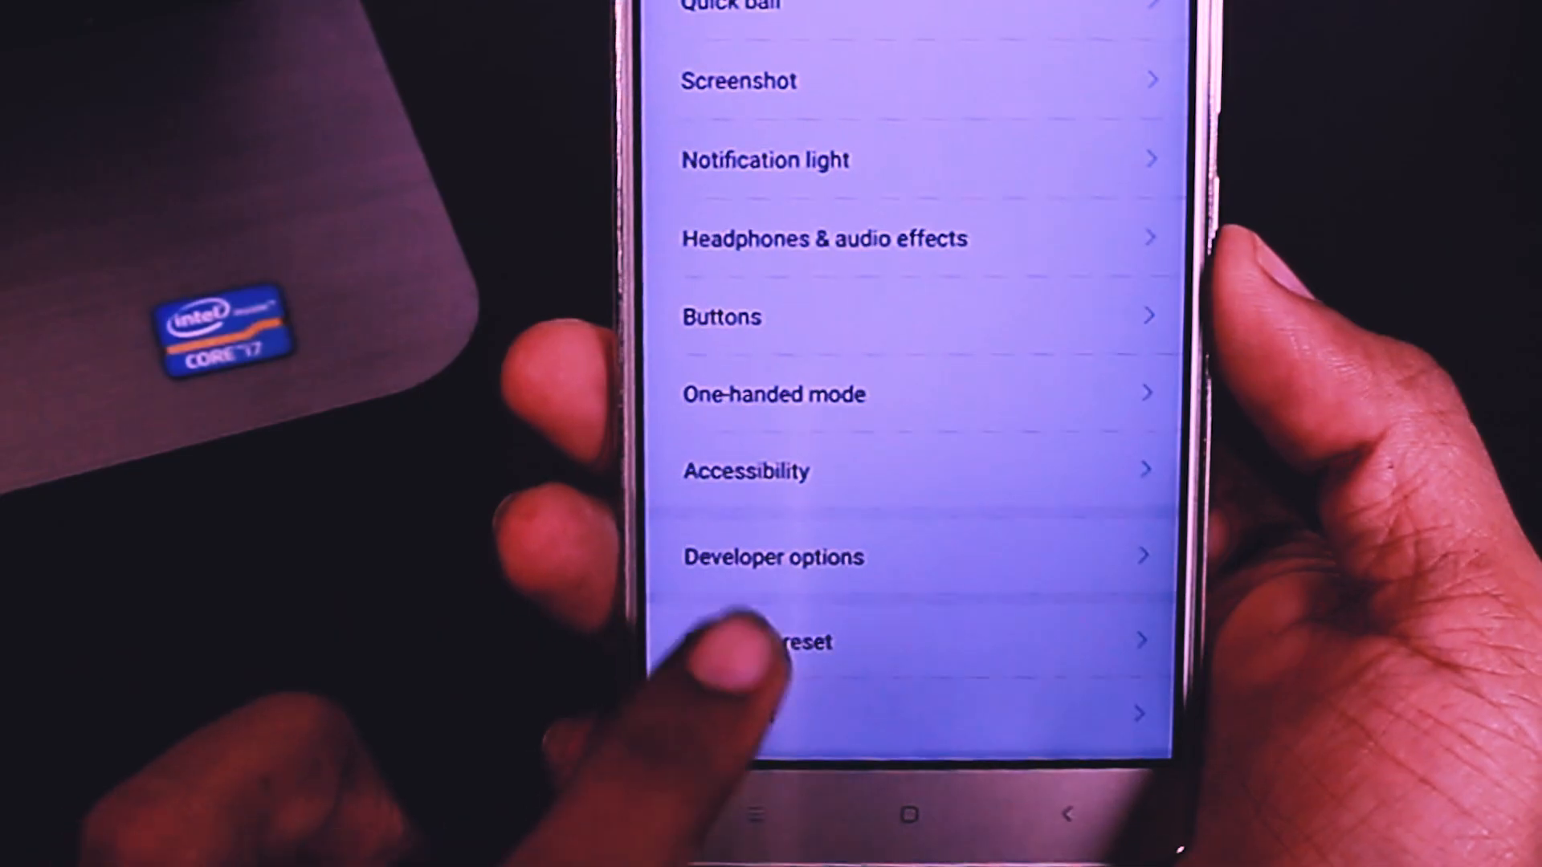
# Step: Restore system settings and app data from the 16 Aug 3:15 pm local backup
pyautogui.click(797, 640)
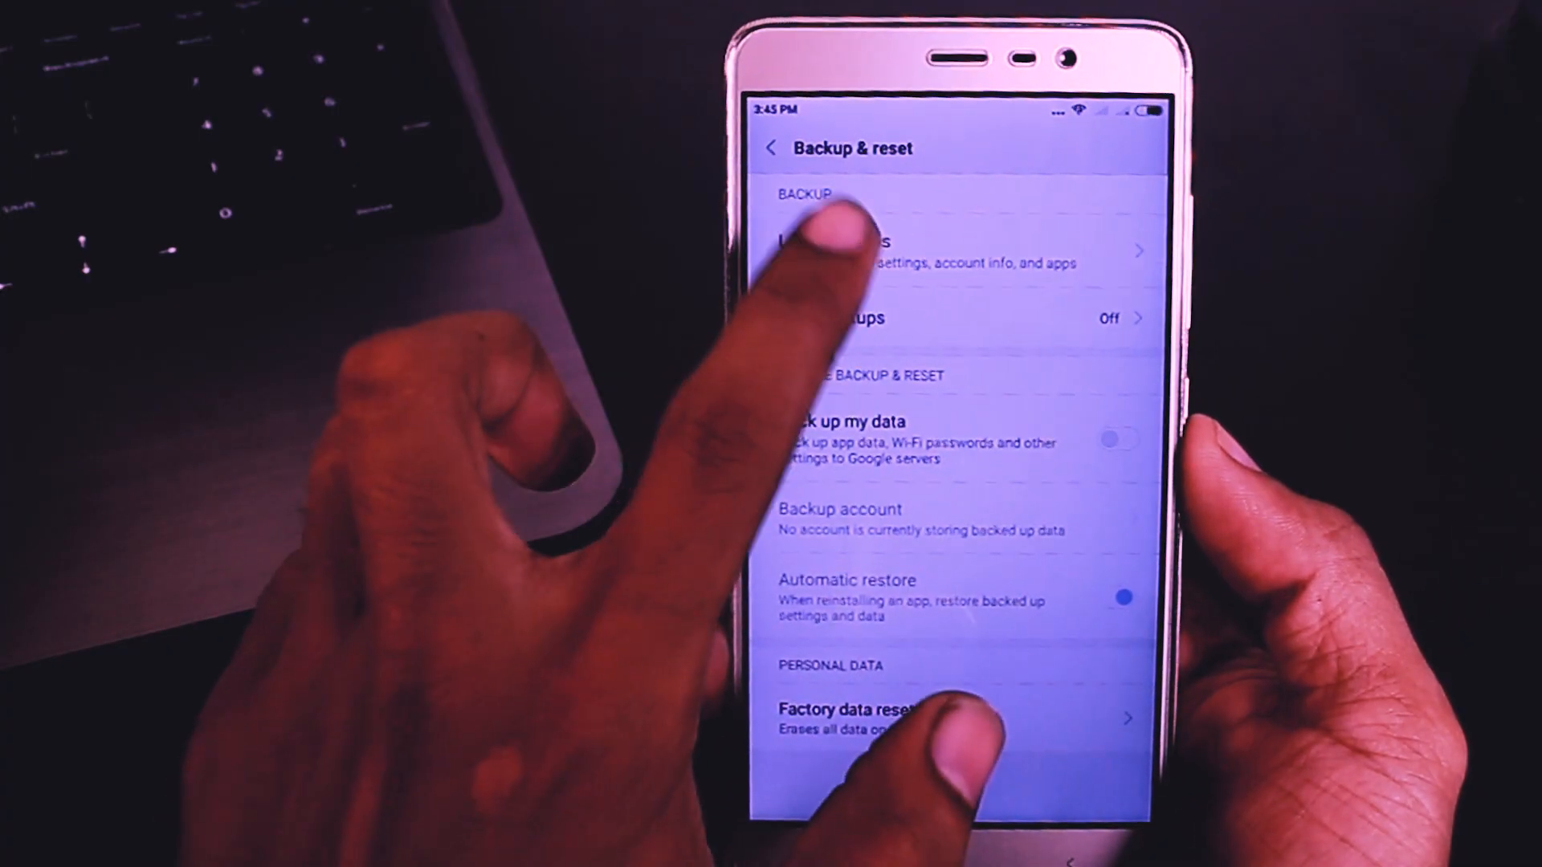
pyautogui.click(866, 251)
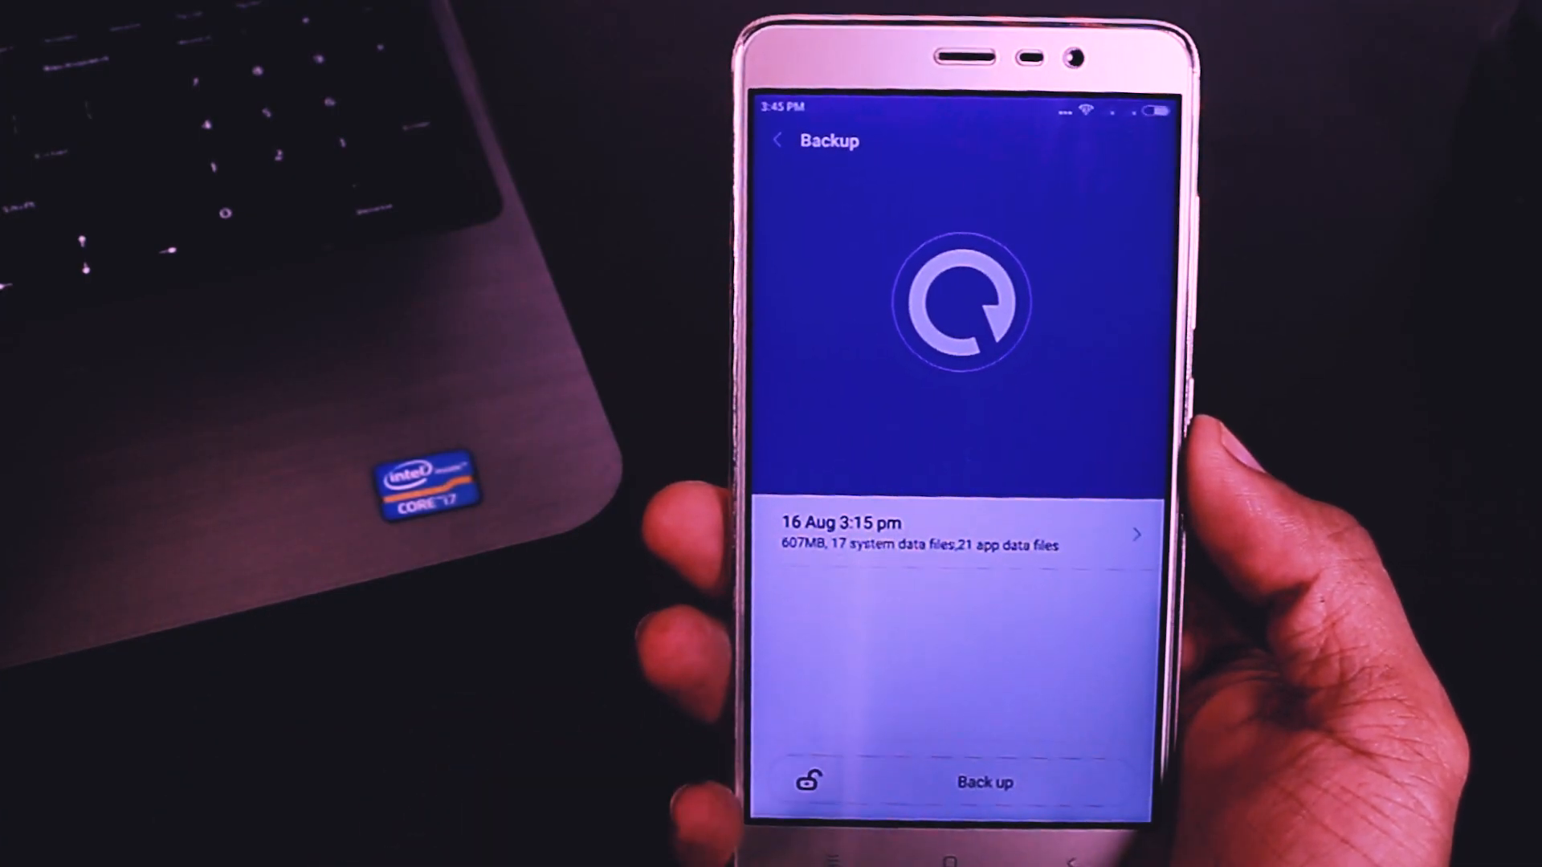
pyautogui.click(960, 534)
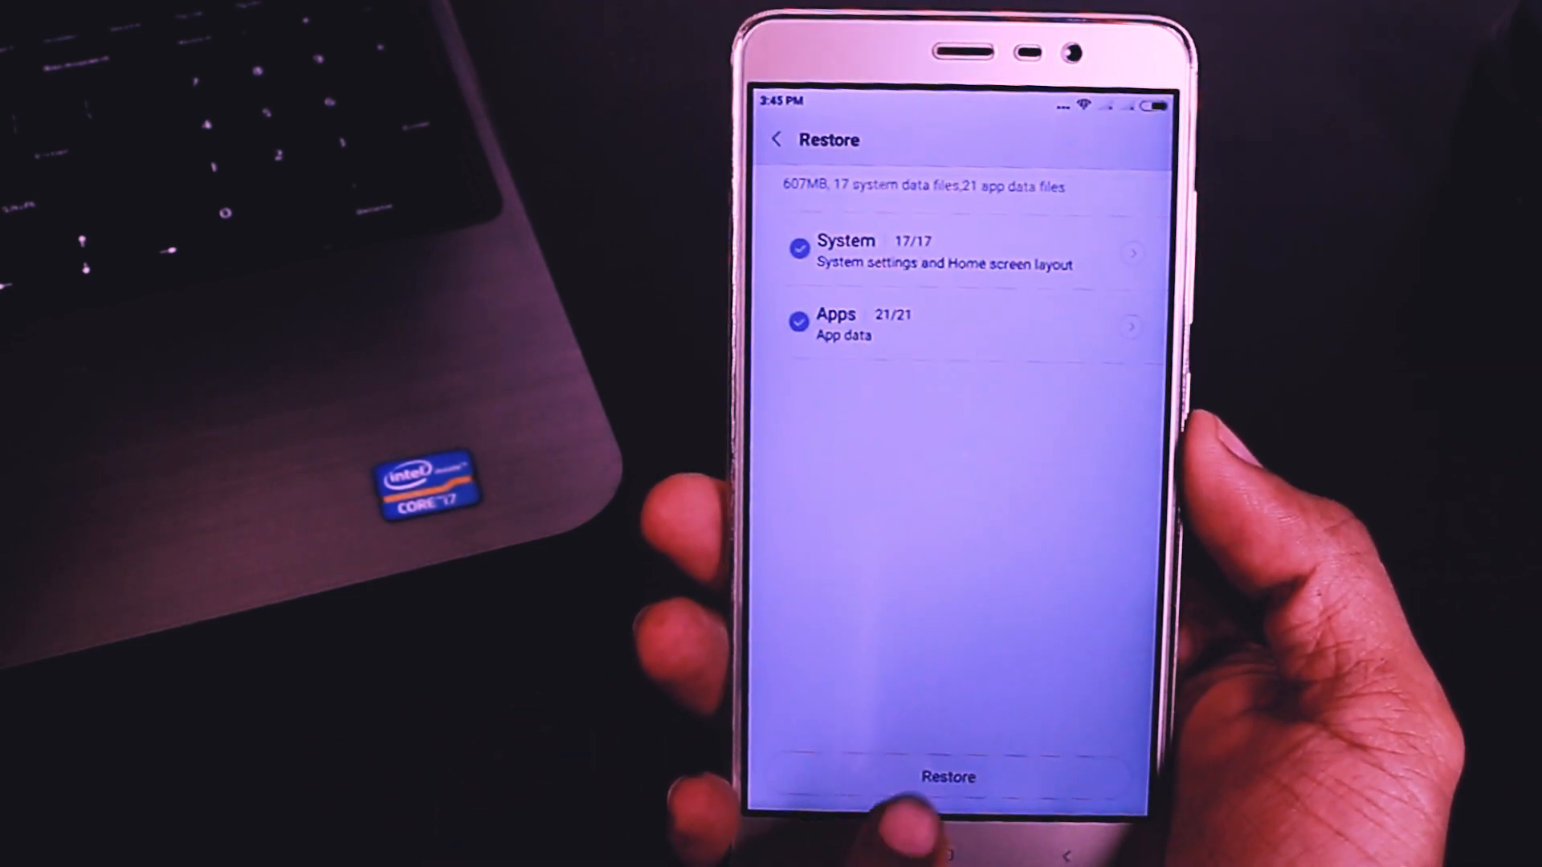
pyautogui.click(947, 776)
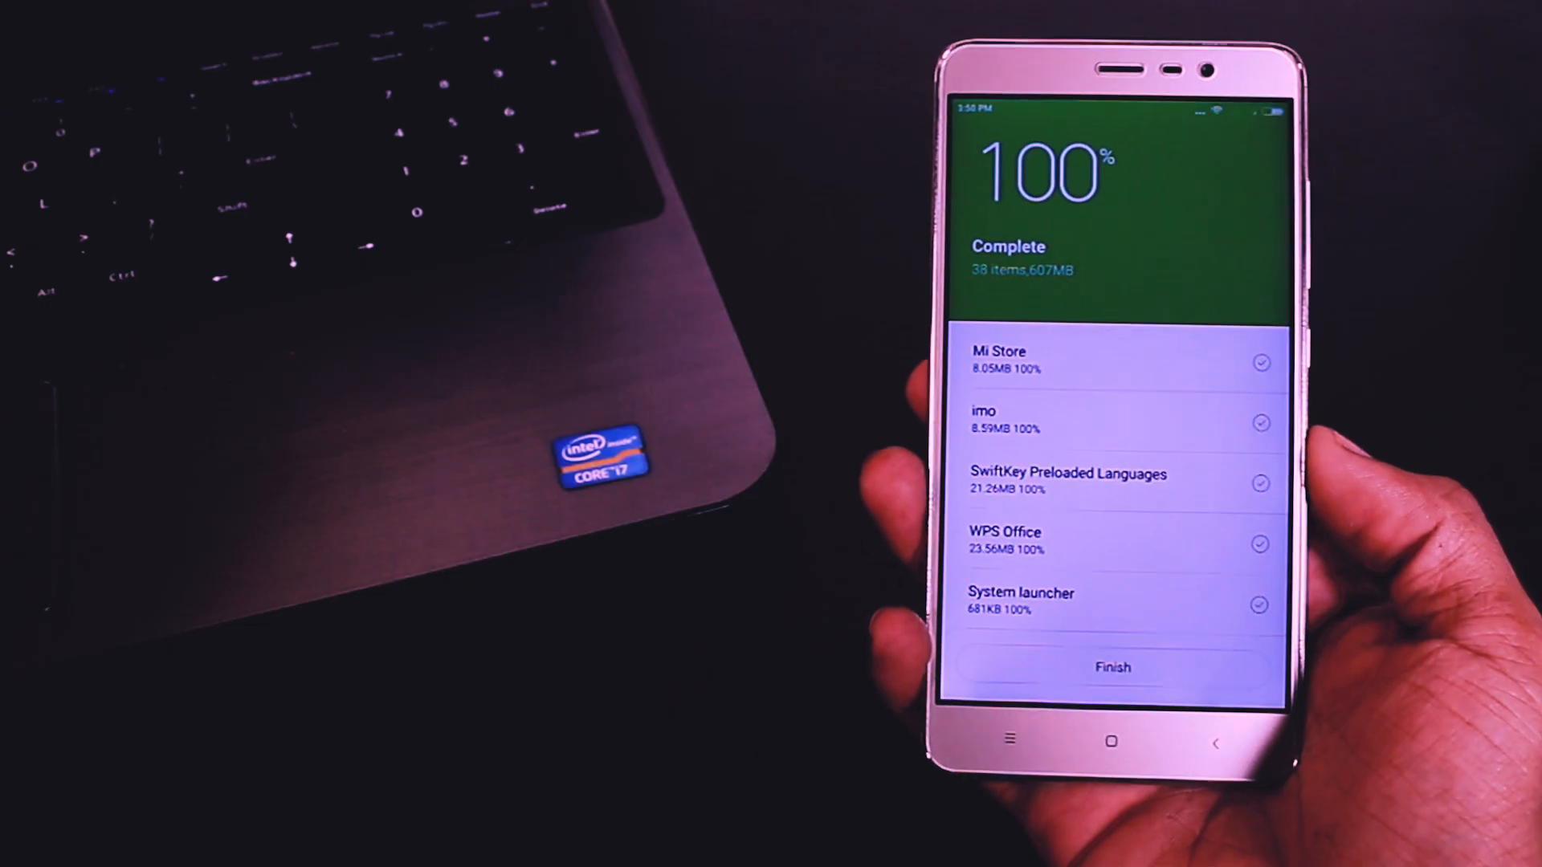
# Step: Close the 607MB restore summary and swipe to restored apps like WhatsApp
pyautogui.click(1113, 667)
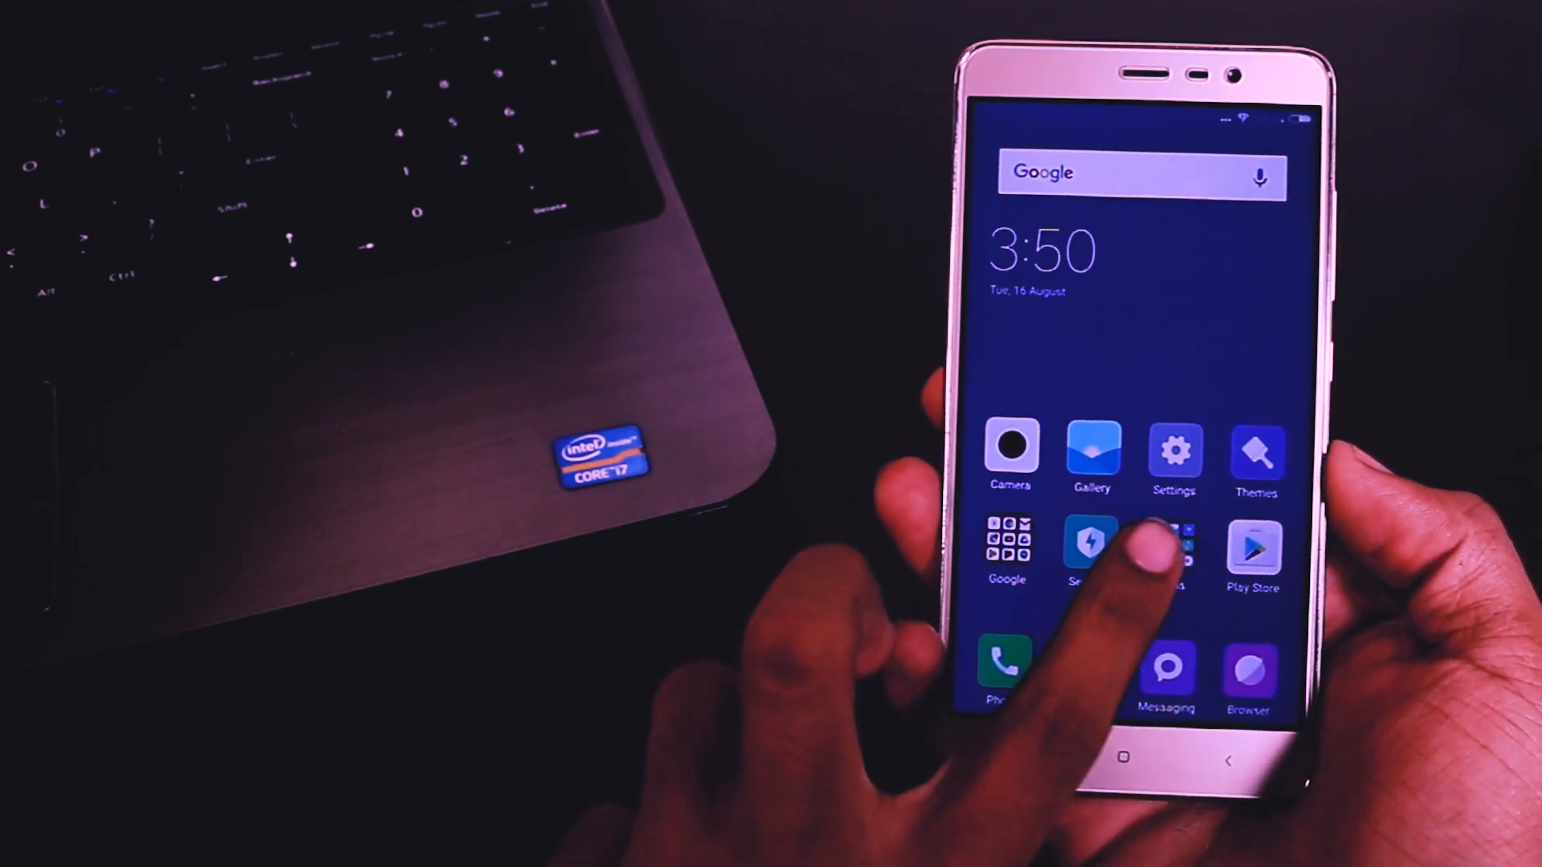
pyautogui.hscroll(-3)
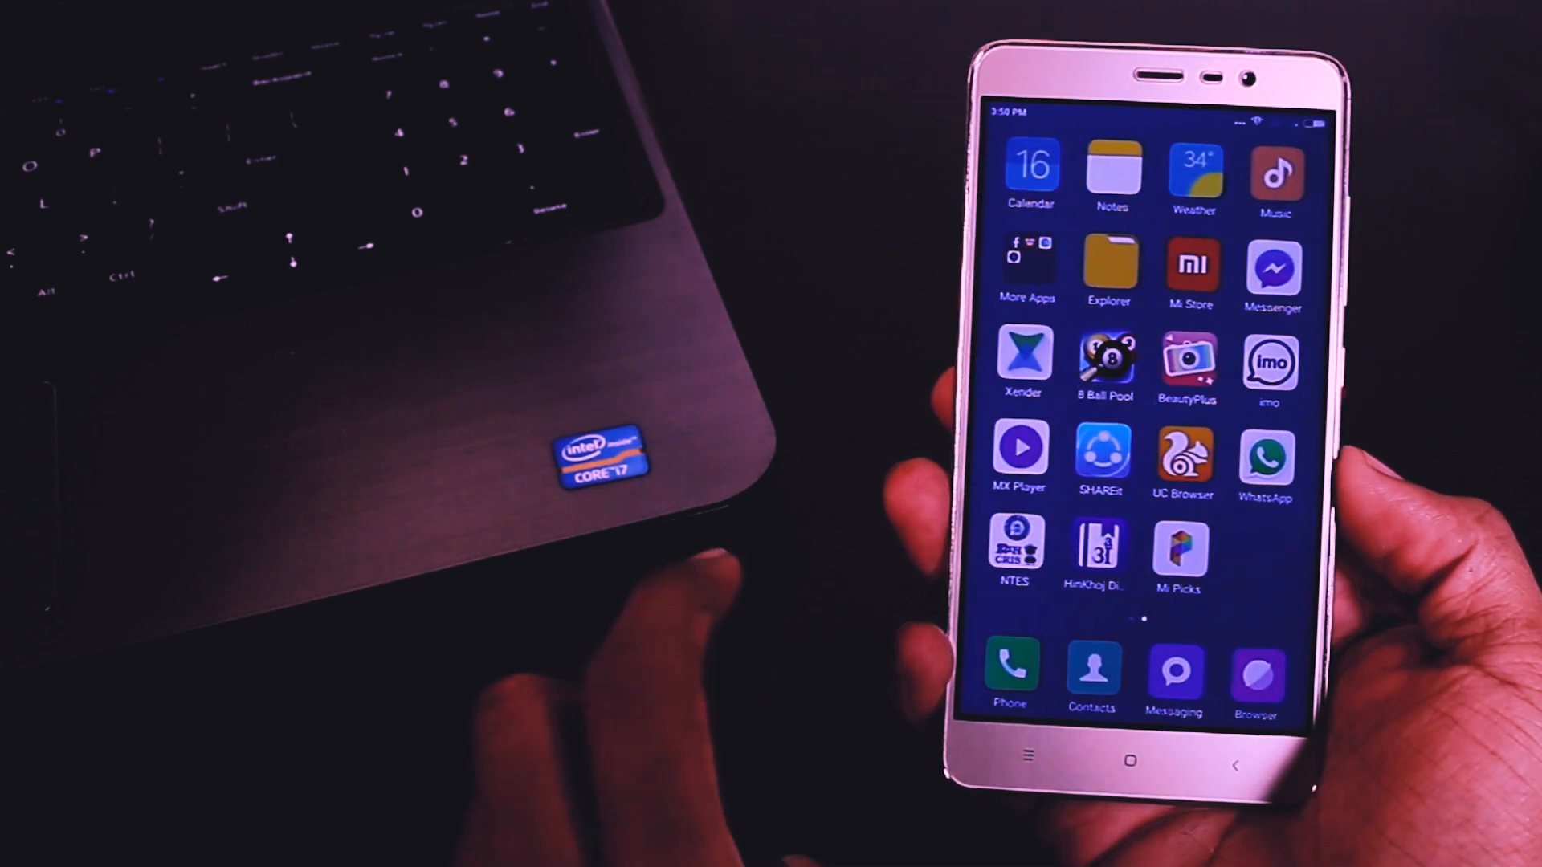